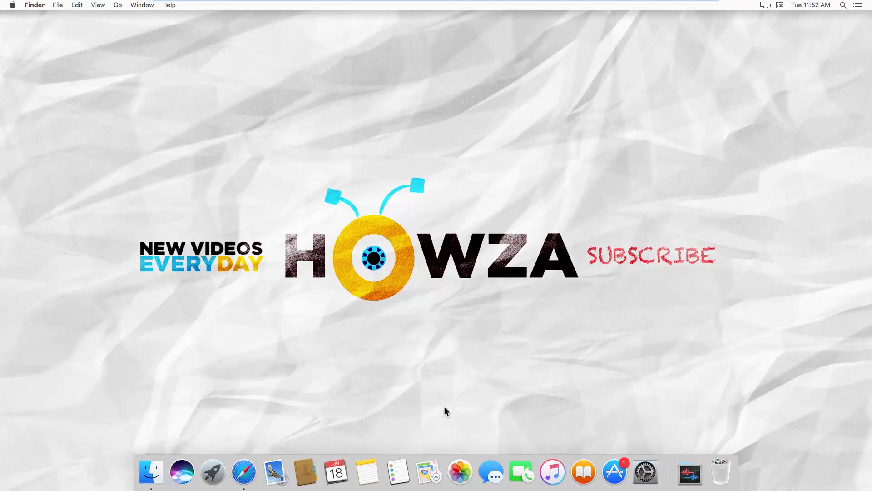
mouse_move(244, 471)
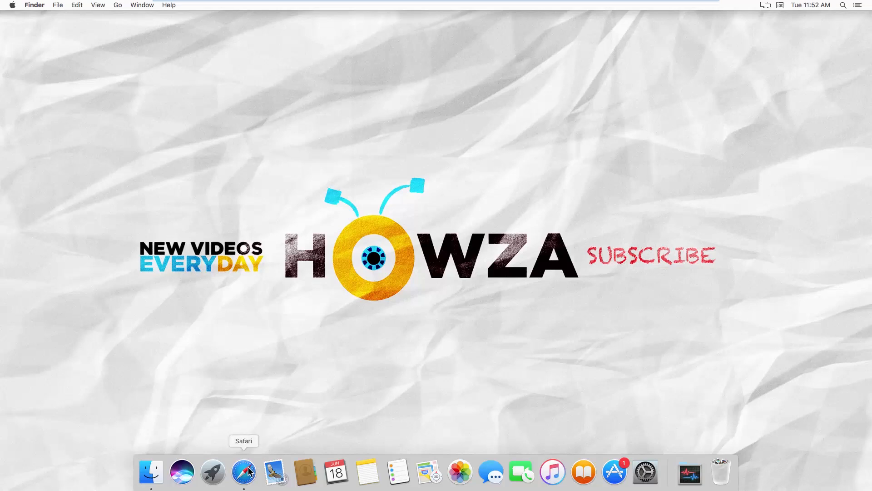
Launch Safari from the Dock and go to get.adobe.com/flashplayer/otherversions/.
left_click(243, 472)
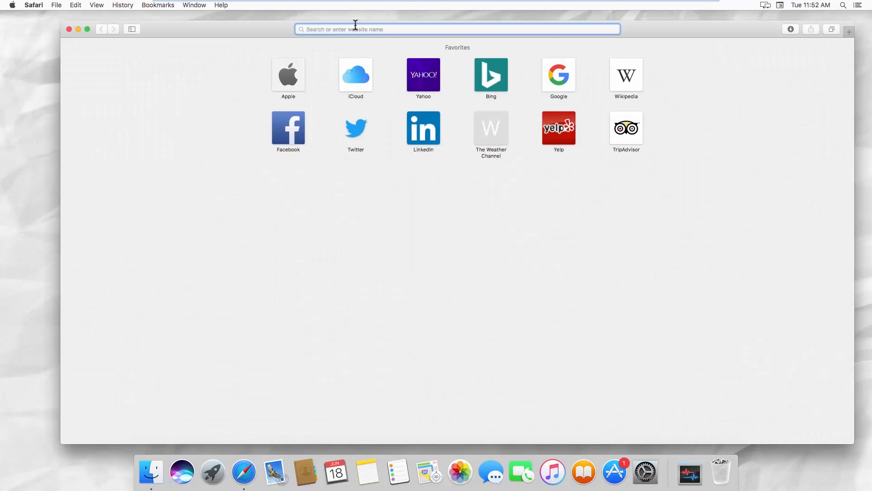
type("https://get.adobe.com/flashplayer/otherversions/")
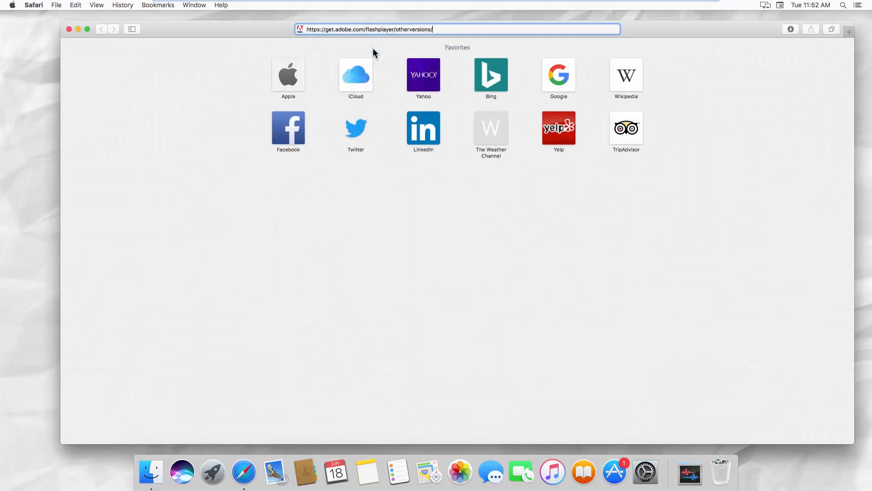
key("Return")
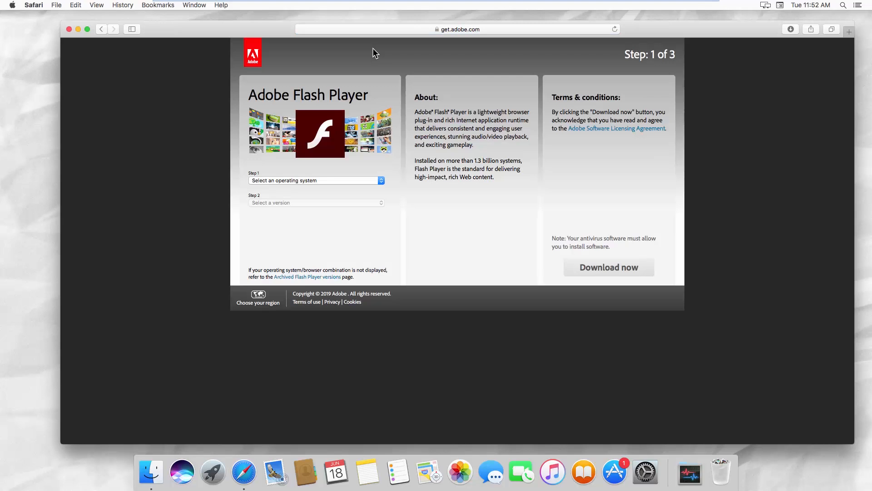
Choose Mac OS X 10.10 - 10.14 and FP 32 Mac for Safari and Firefox - NPAPI, then start the download.
left_click(316, 180)
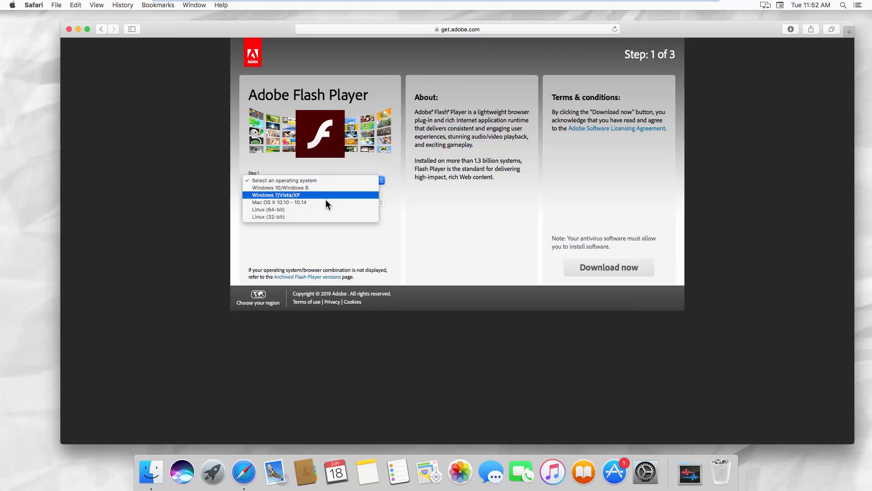
left_click(279, 202)
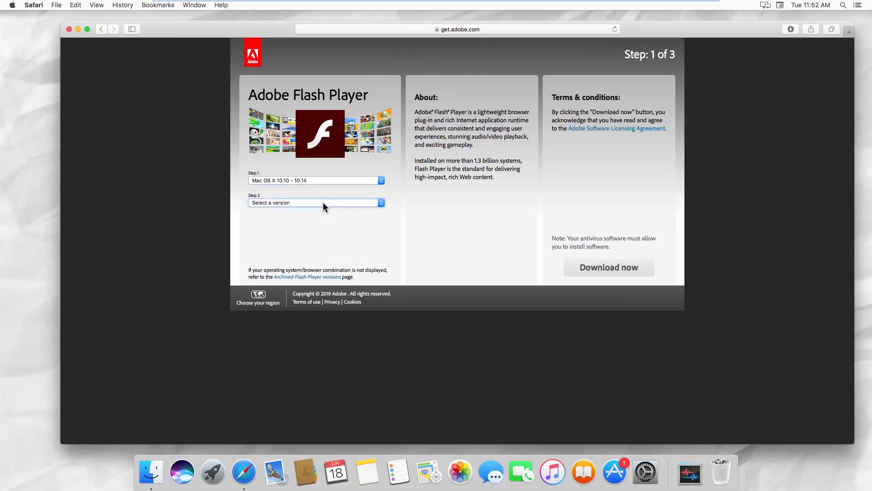
left_click(315, 202)
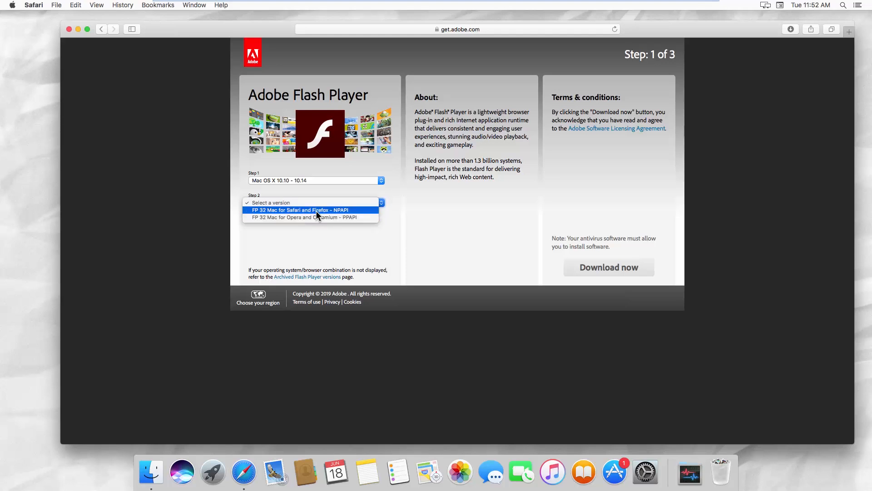
left_click(301, 210)
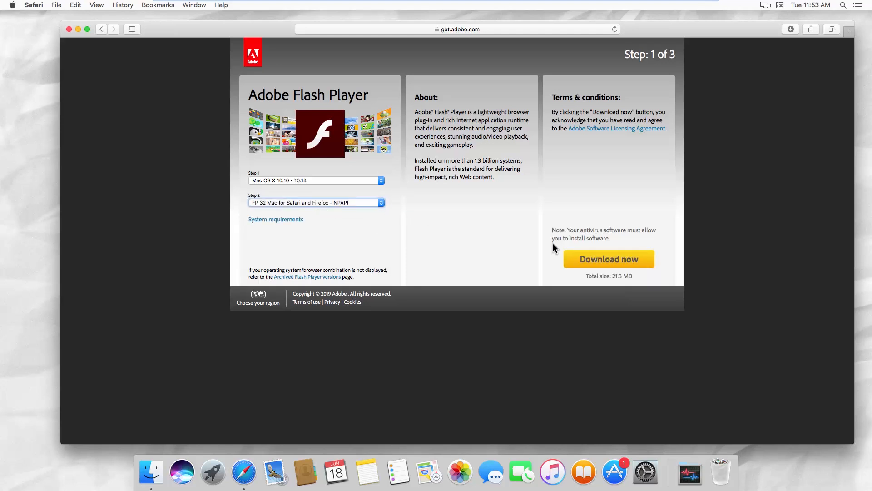
left_click(609, 259)
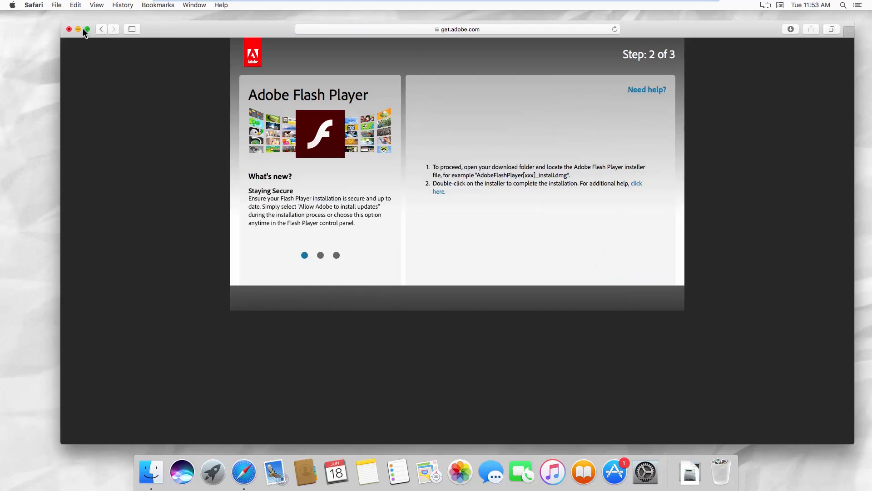
Minimize Safari, authorise the installer with the password and continue with Adobe updates allowed.
left_click(69, 29)
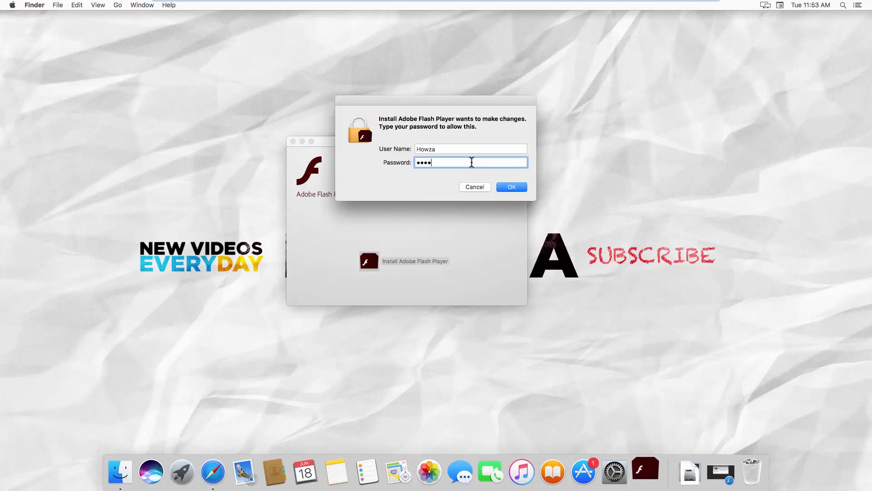
left_click(510, 187)
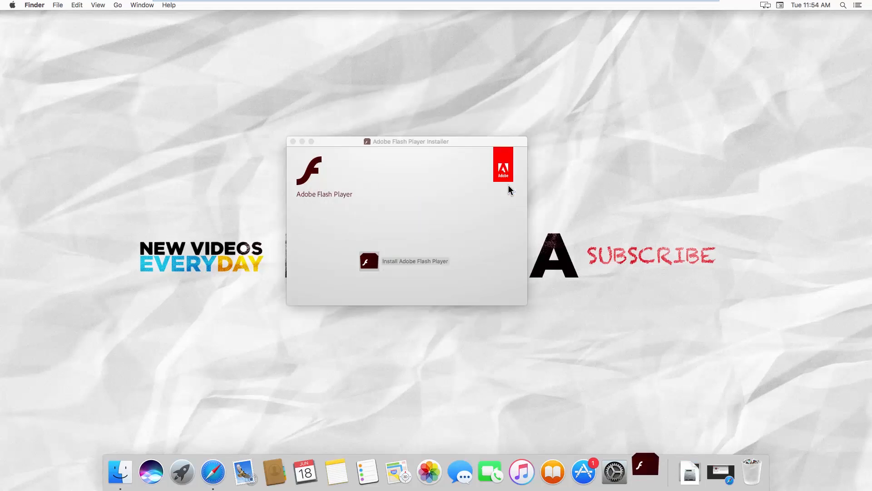
double_click(368, 261)
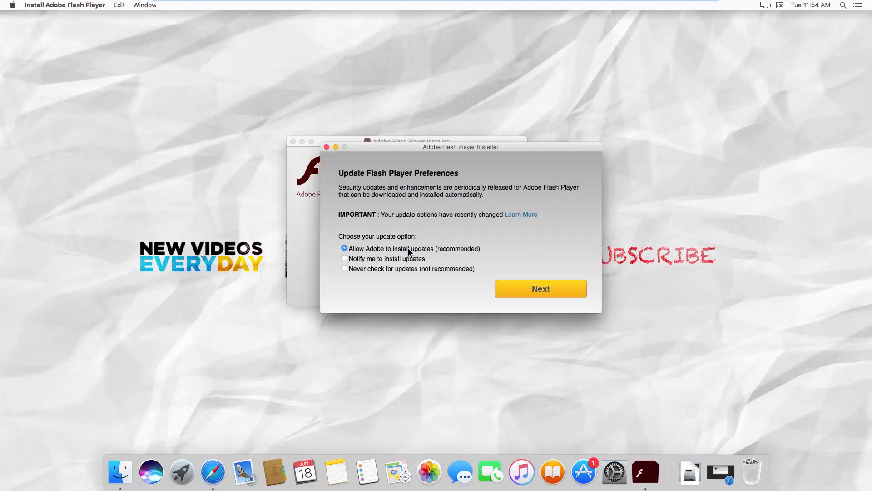
left_click(539, 288)
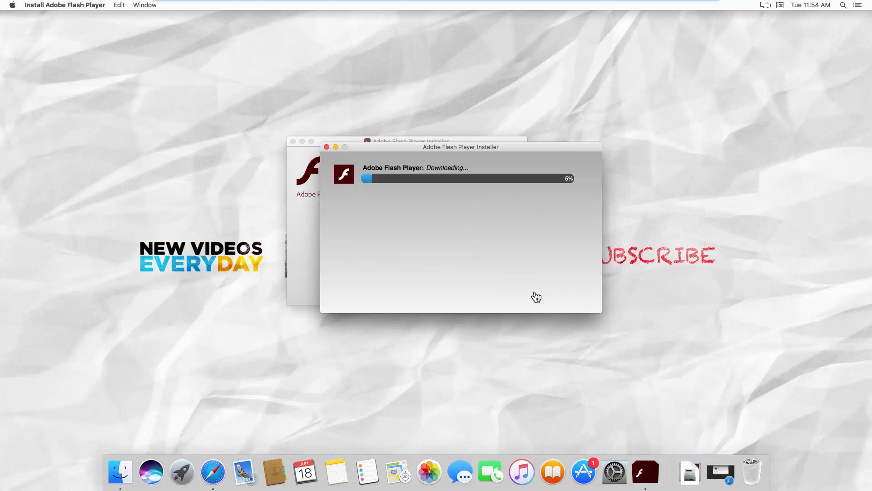